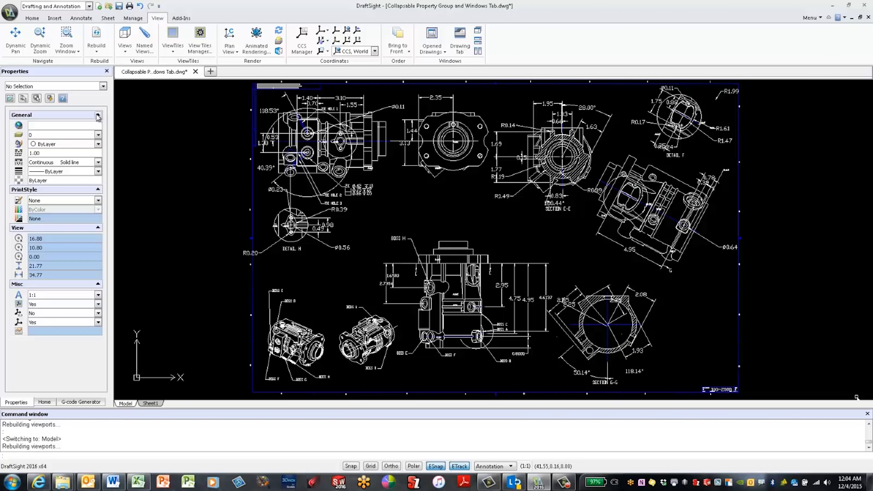
Collapse the PrintStyle and View group boxes in the Properties palette.
click(97, 190)
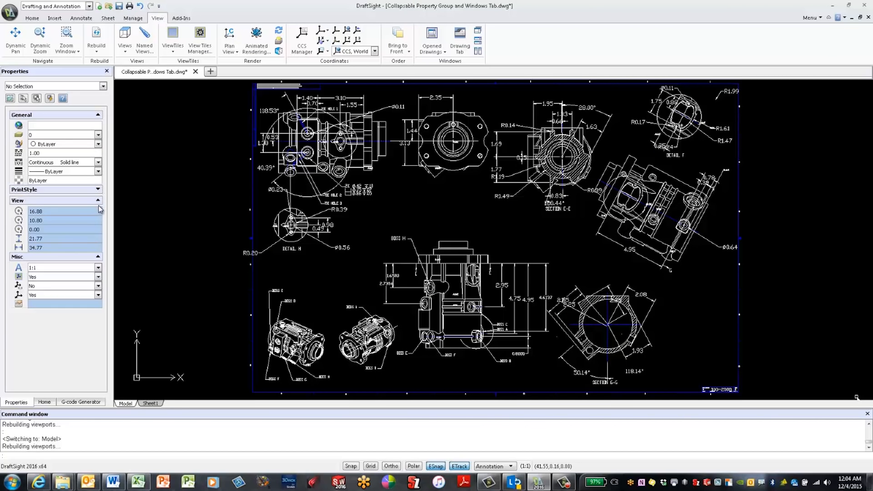
click(97, 200)
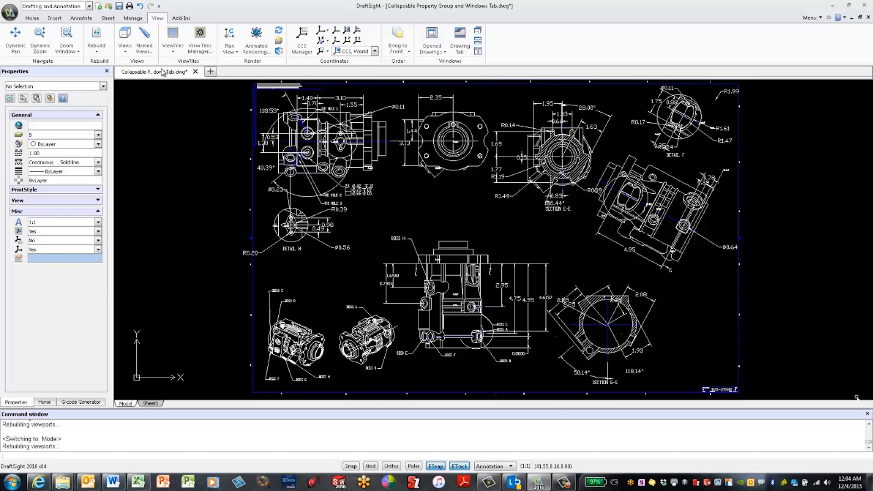
mouse_move(160, 72)
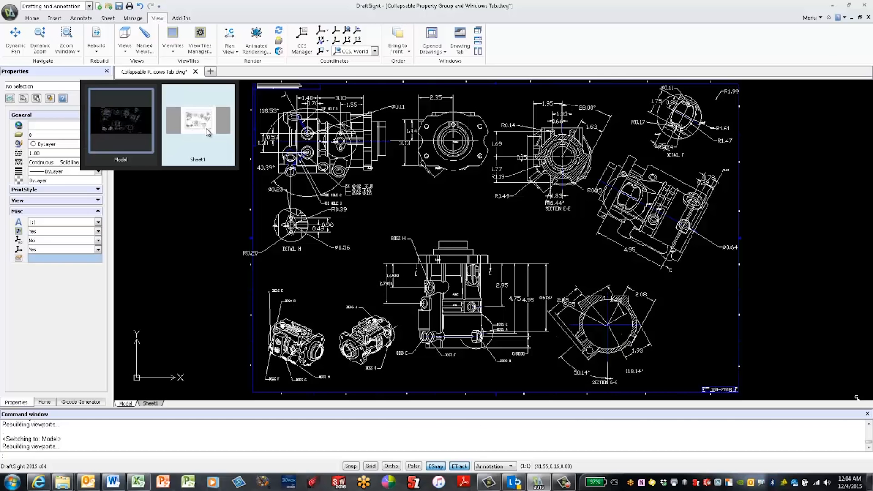
mouse_move(208, 136)
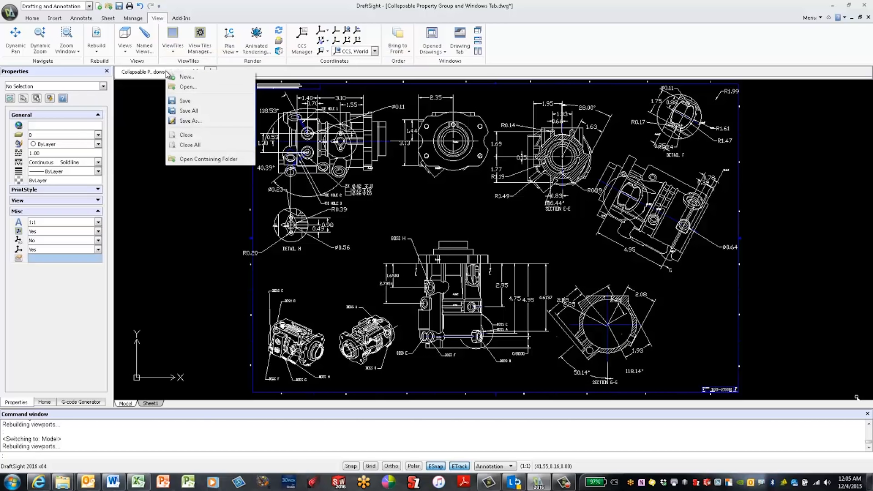
mouse_move(187, 82)
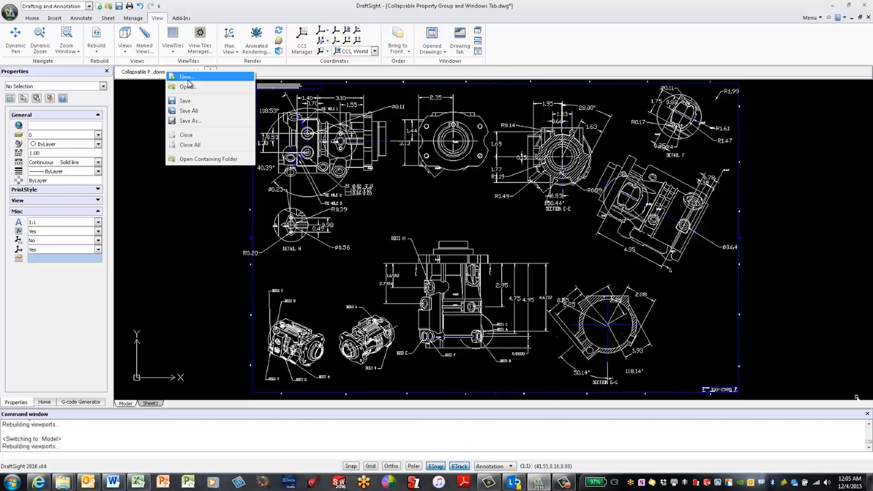
mouse_move(190, 145)
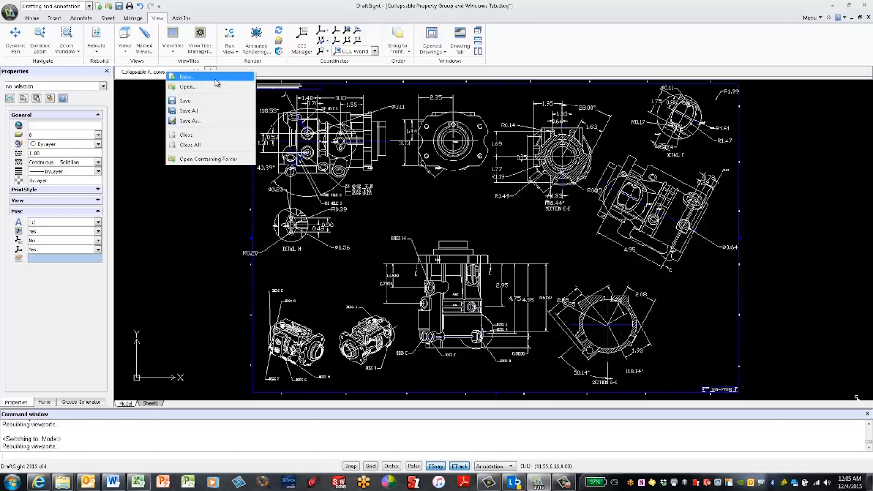
mouse_move(312, 78)
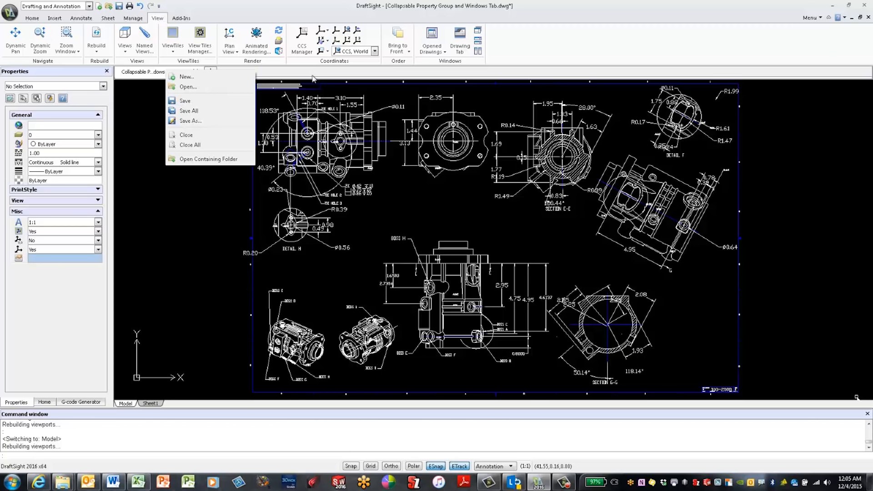
click(289, 68)
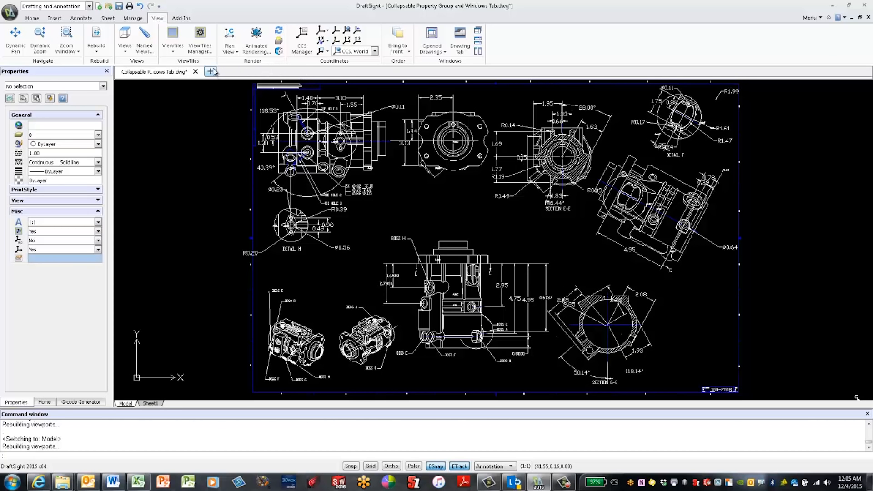
Create a new blank drawing tab next to the pump drawing.
click(209, 71)
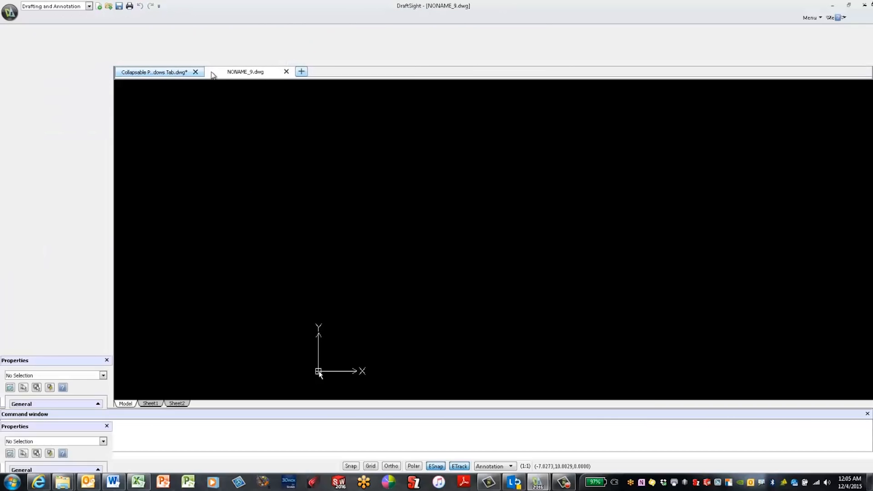
click(301, 71)
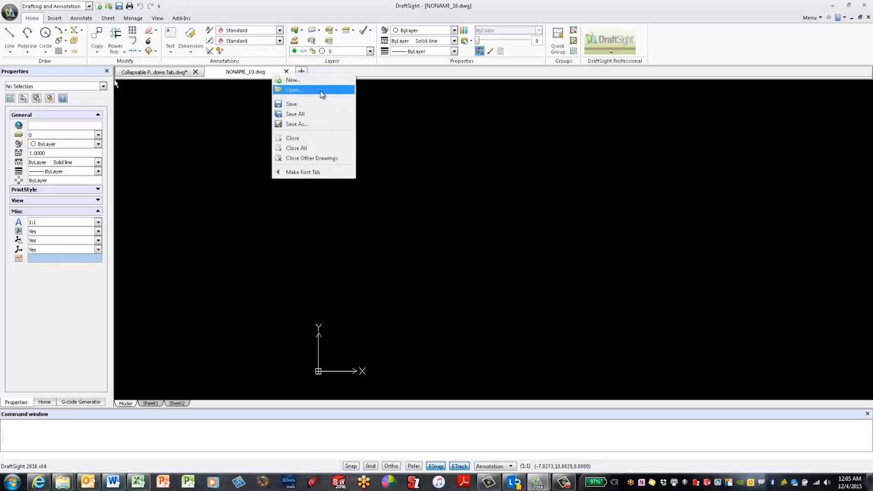
Open Layer State.dwg from the tab's Open... dialog into a third tab.
click(295, 89)
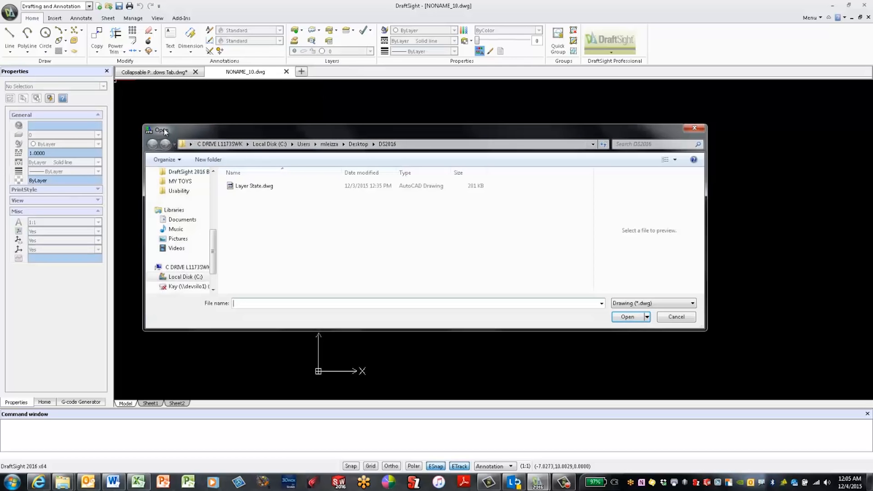
mouse_move(217, 186)
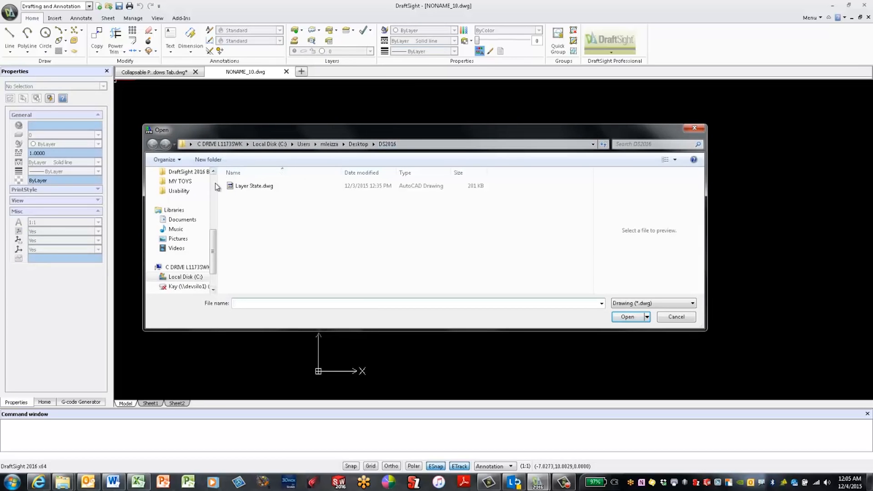
click(254, 186)
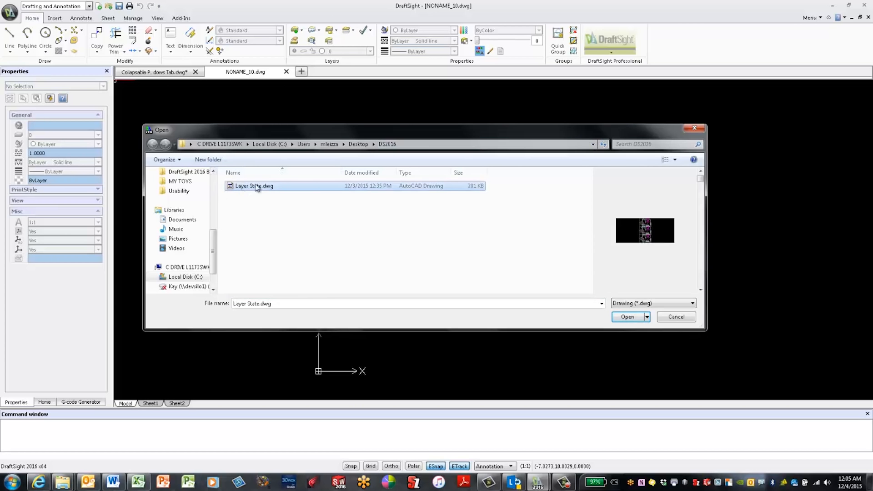
click(628, 317)
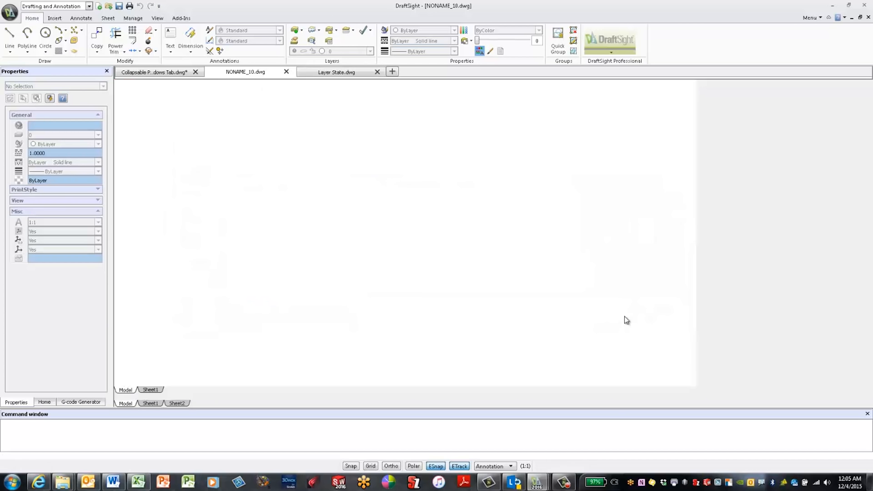
click(338, 72)
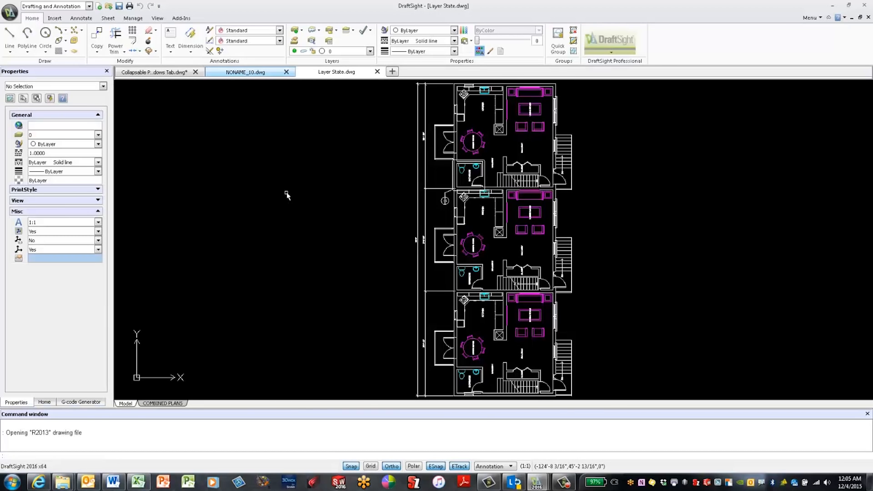
mouse_move(286, 199)
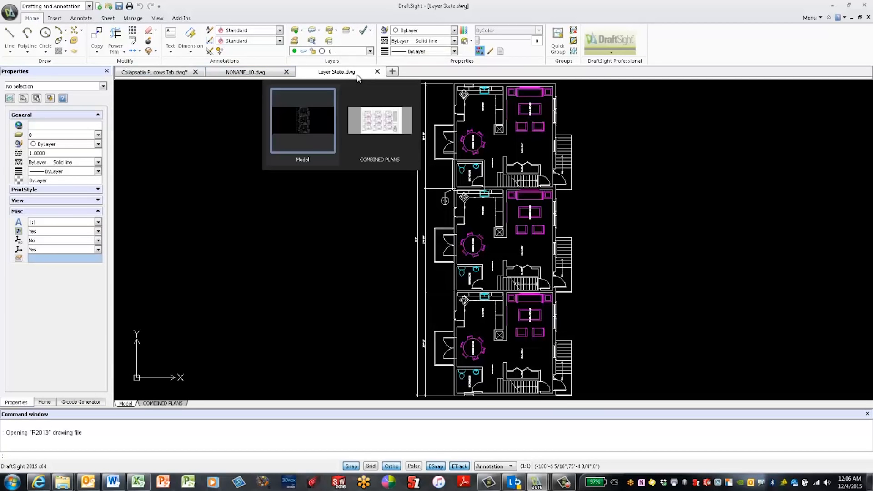
Use the Layer State.dwg tab's context menu to make it the first tab.
right_click(340, 71)
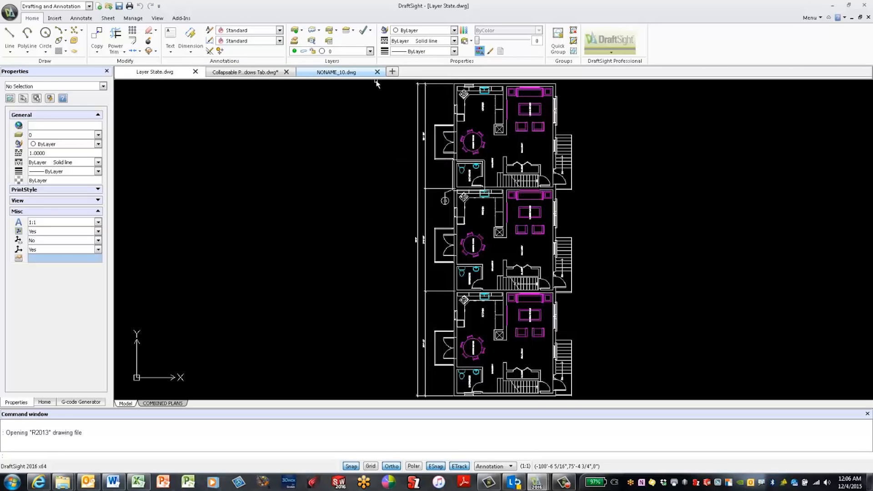
mouse_move(167, 113)
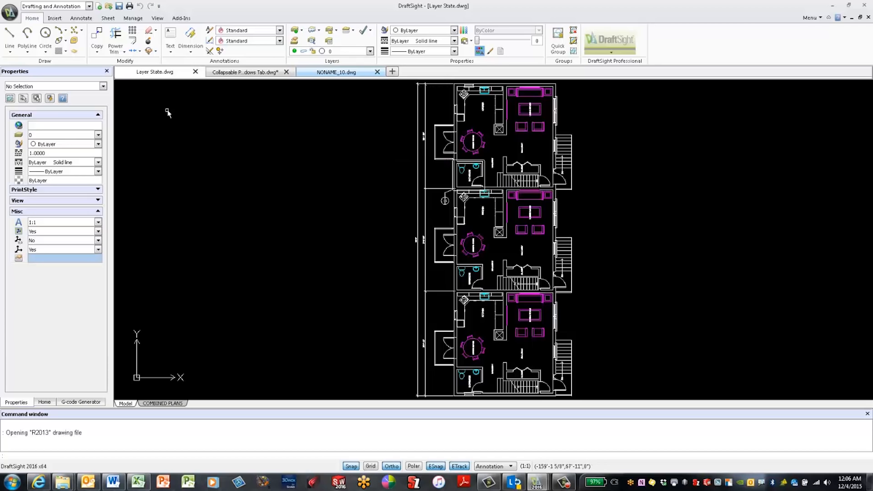
mouse_move(146, 72)
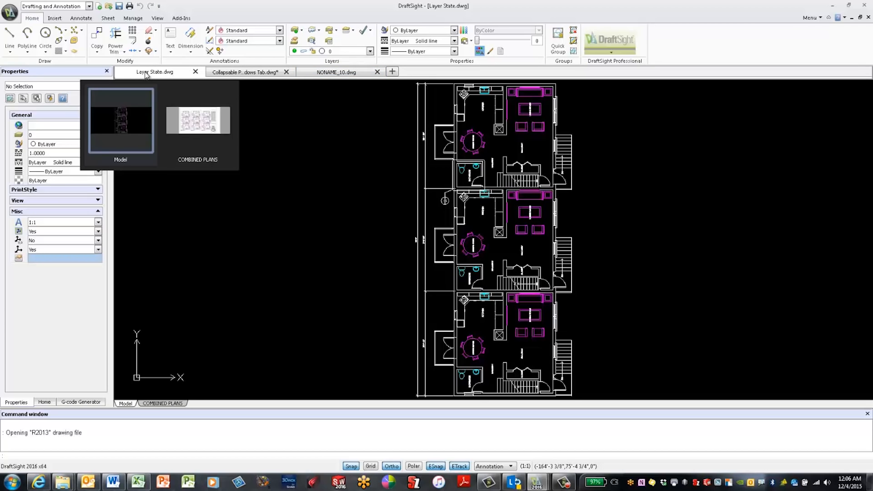
right_click(150, 72)
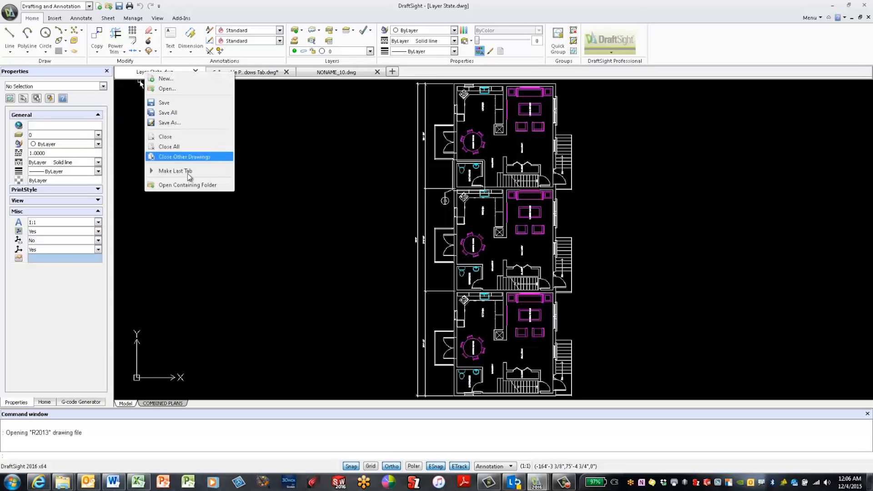